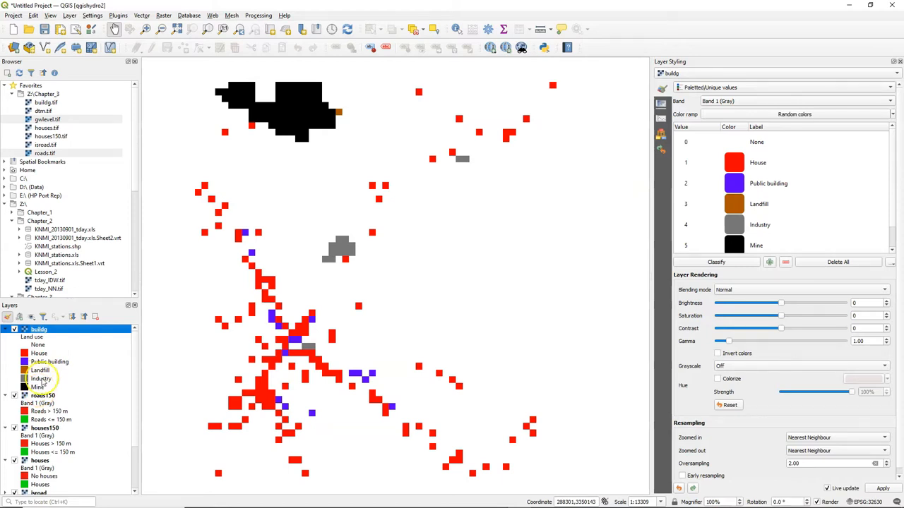
Open the Processing Toolbox and search it for 'recla' to find reclassify tools.
left_click(263, 14)
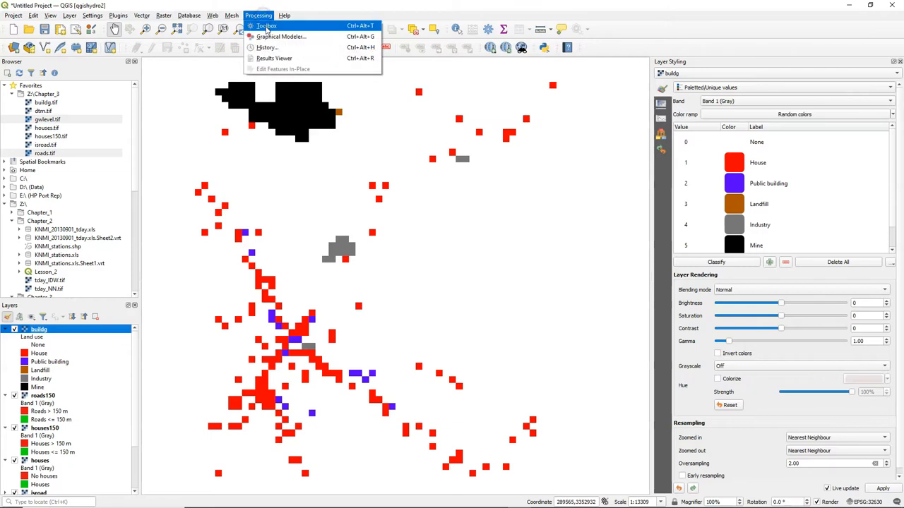
left_click(266, 30)
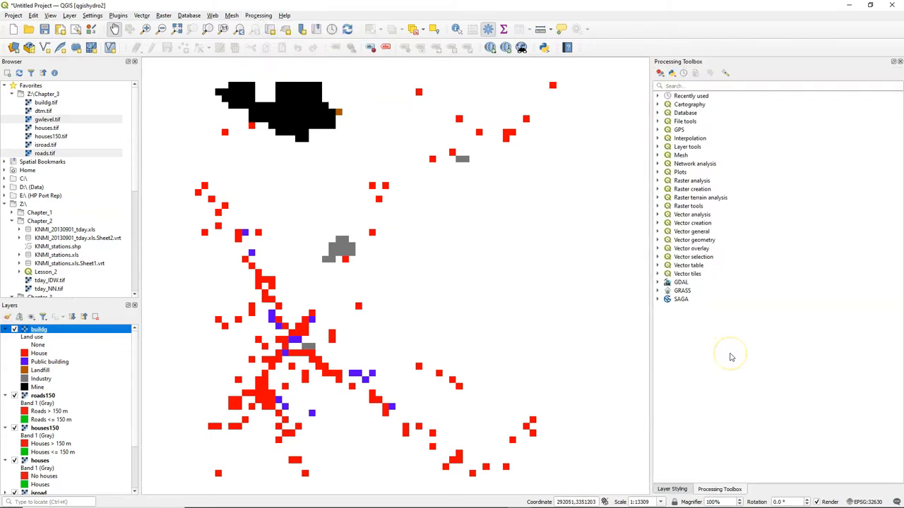
mouse_move(731, 358)
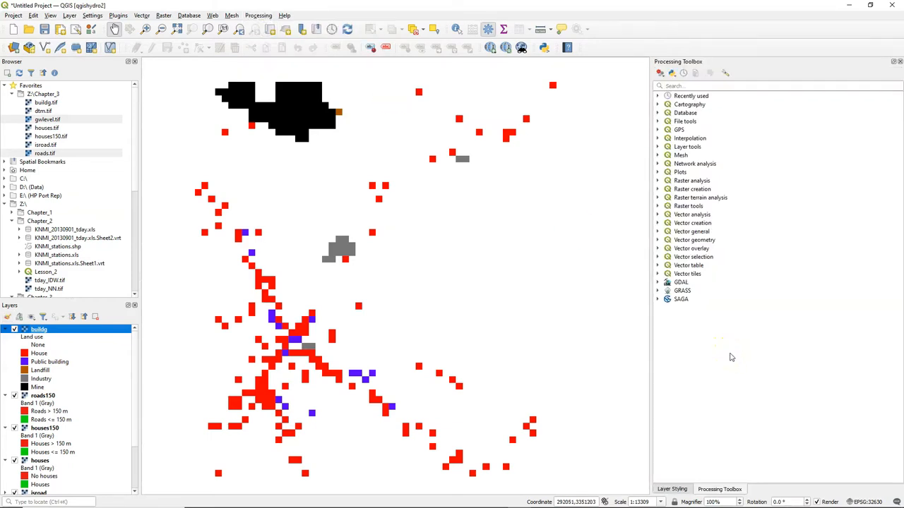
left_click(675, 86)
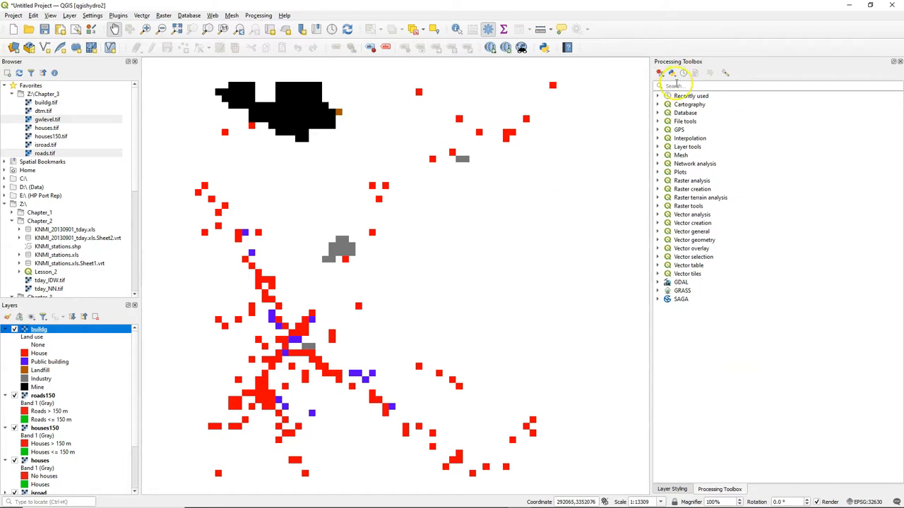
type("recla")
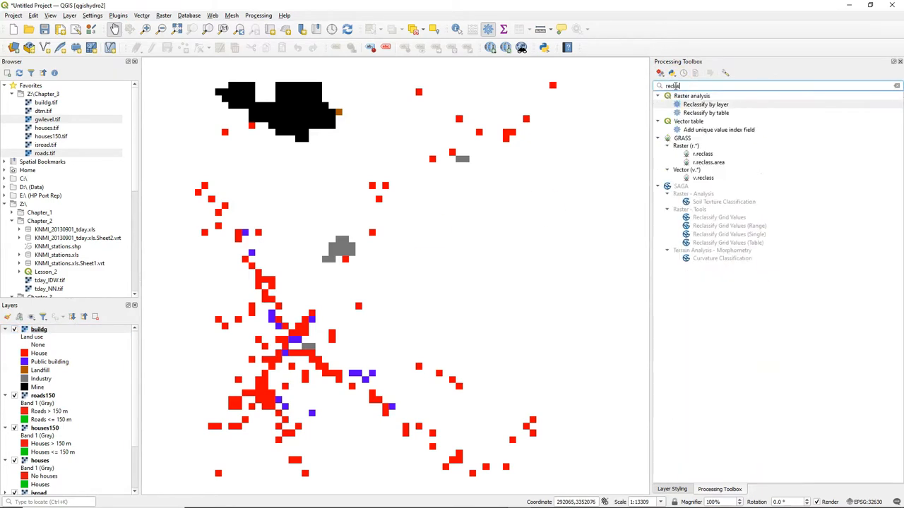
Open Reclassify by table on buildg and fill a six-row table mapping classes 0–2 to 0, 3 to 1.
left_click(703, 113)
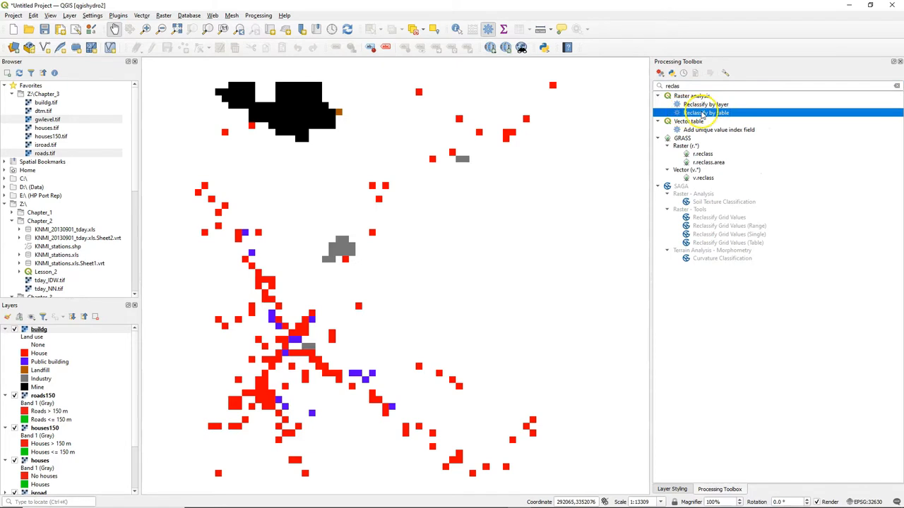
double_click(703, 112)
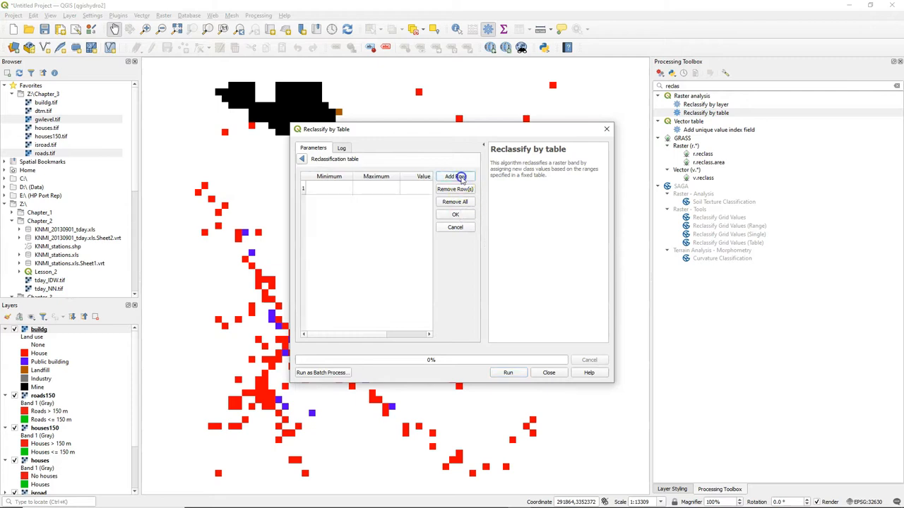
left_click(455, 176)
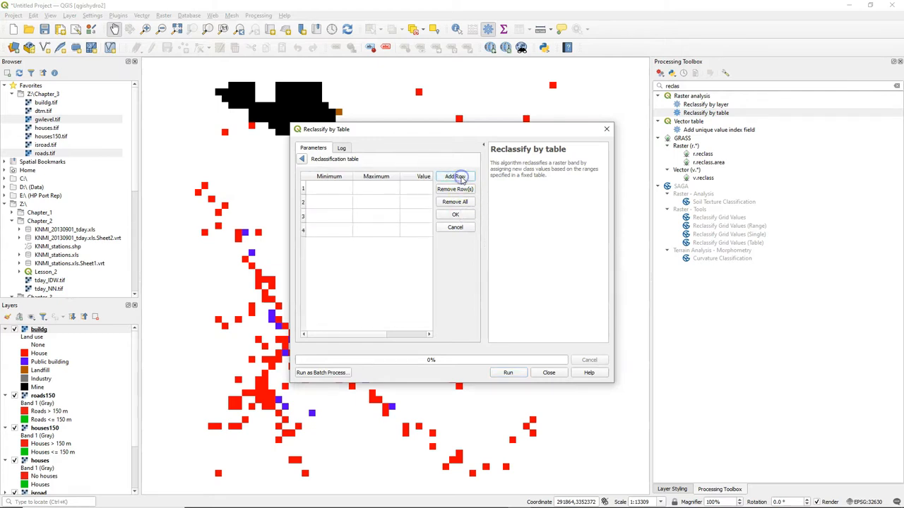
left_click(454, 177)
type("3")
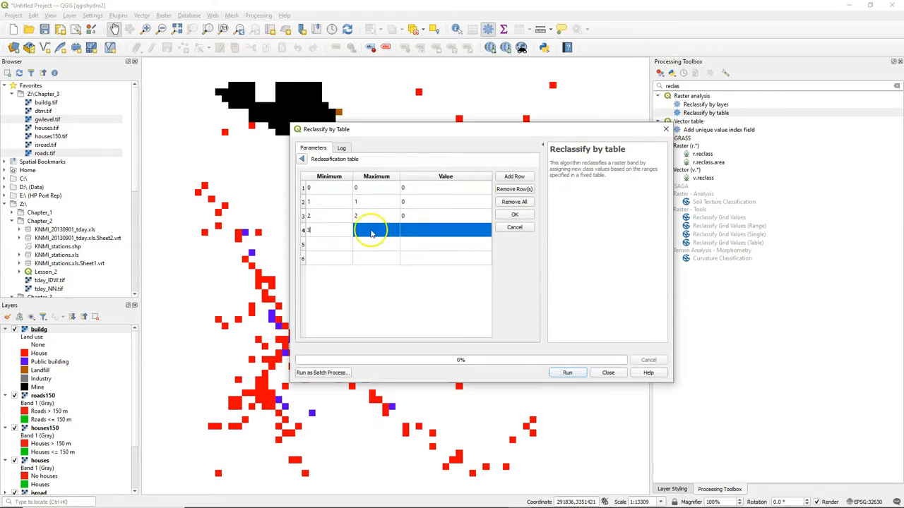
left_click(445, 230)
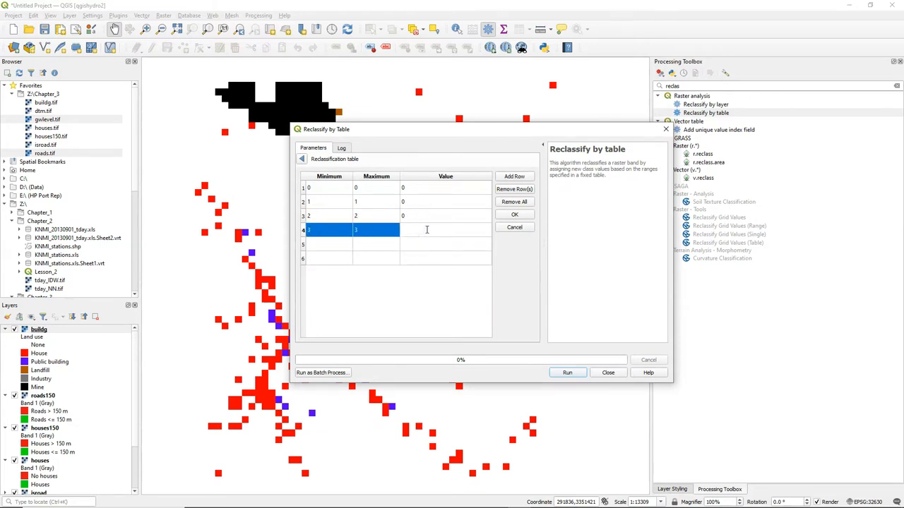
type("1")
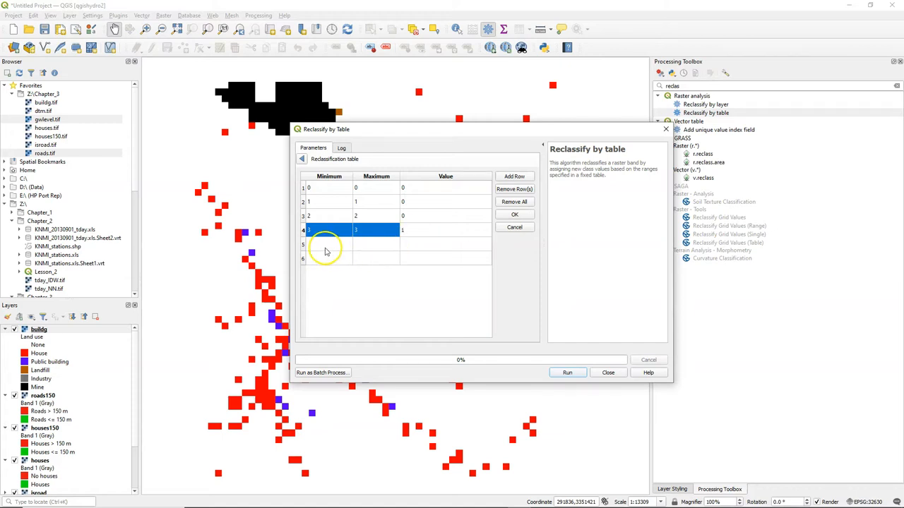
left_click(328, 244)
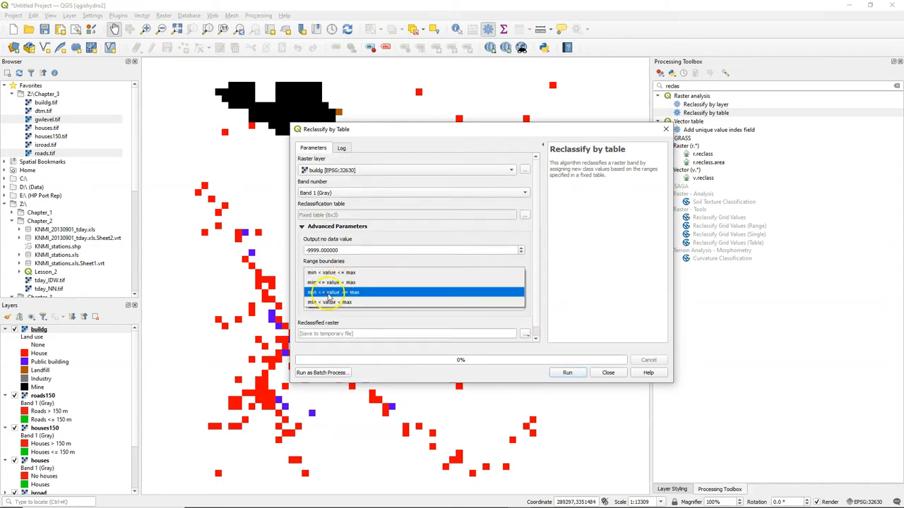
Set range boundaries to min <= value <= max and output data type to Byte.
left_click(327, 292)
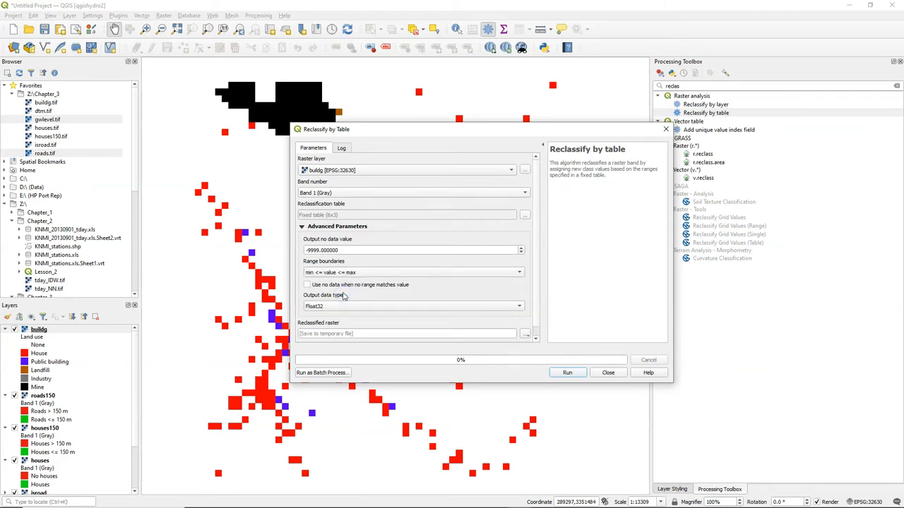
left_click(413, 306)
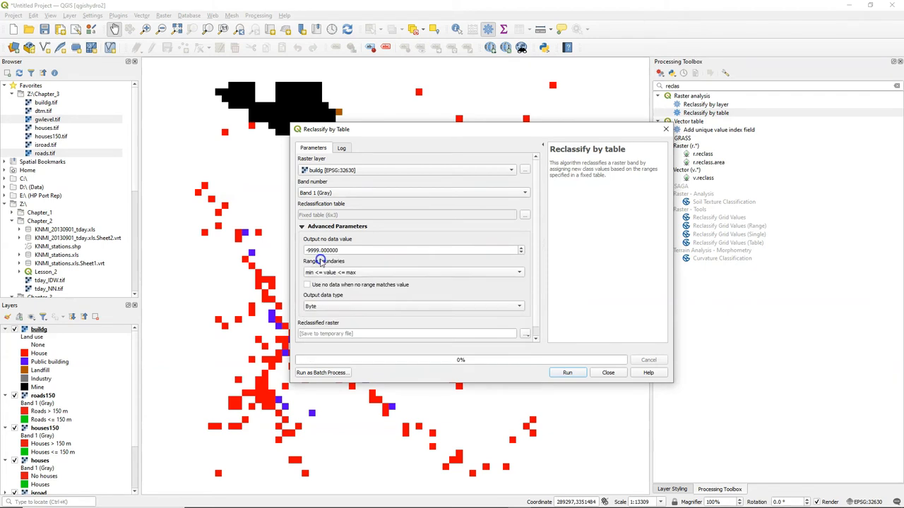
mouse_move(526, 336)
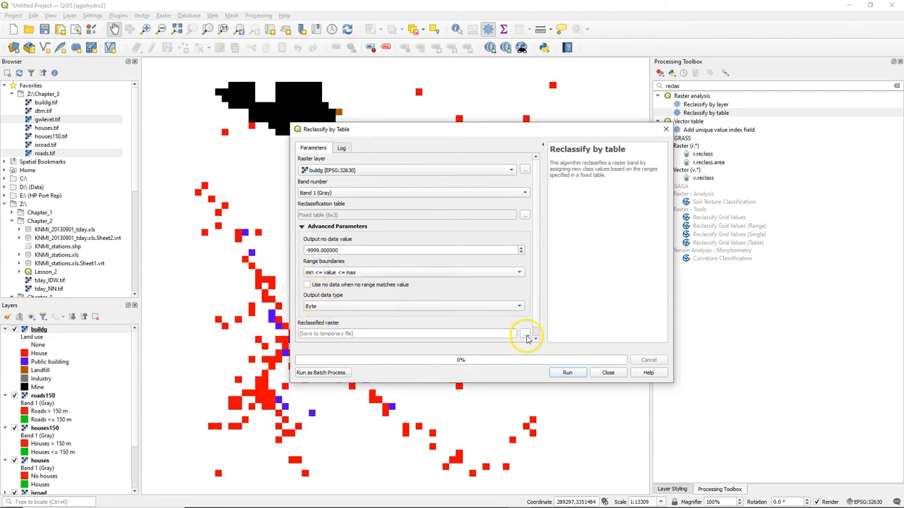
left_click(522, 334)
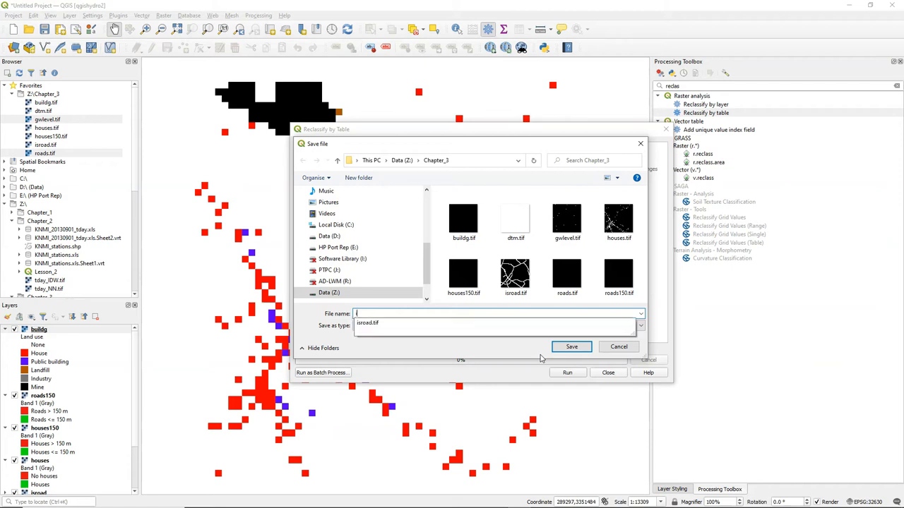
Save the output as industry.tif in Chapter_3 and run the reclassification.
type("indust")
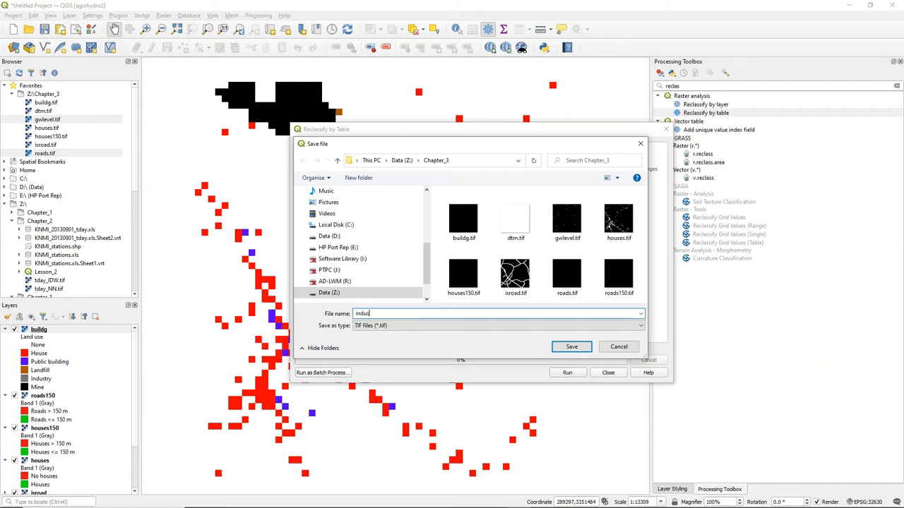
left_click(571, 347)
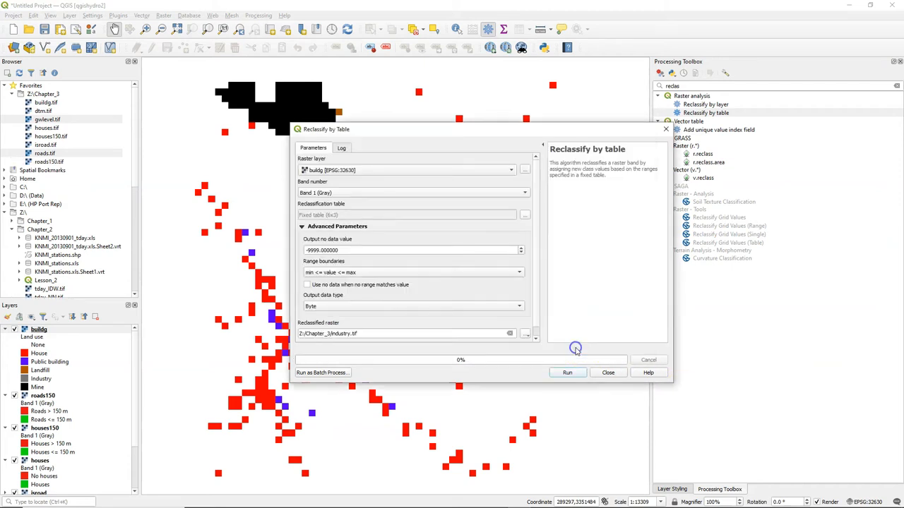
left_click(568, 372)
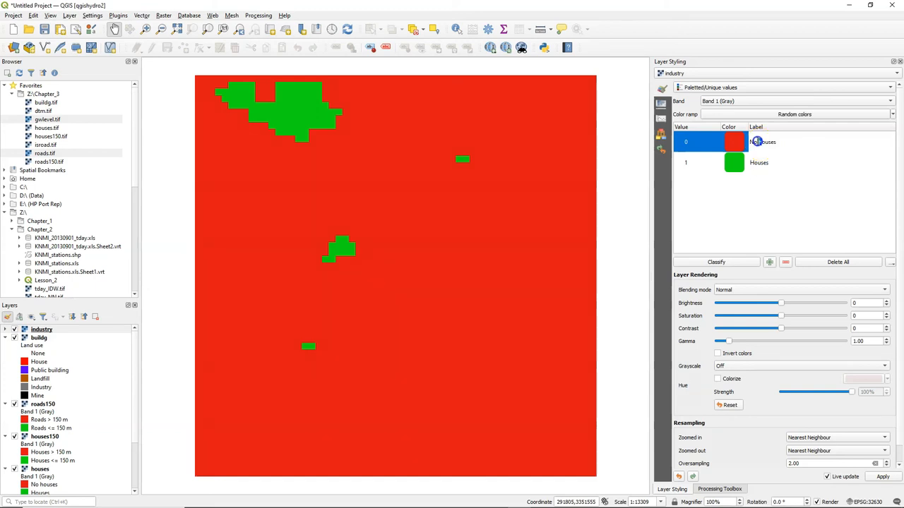
Relabel the industry raster's classes as 'No industry' and 'Industry'.
type("No industry")
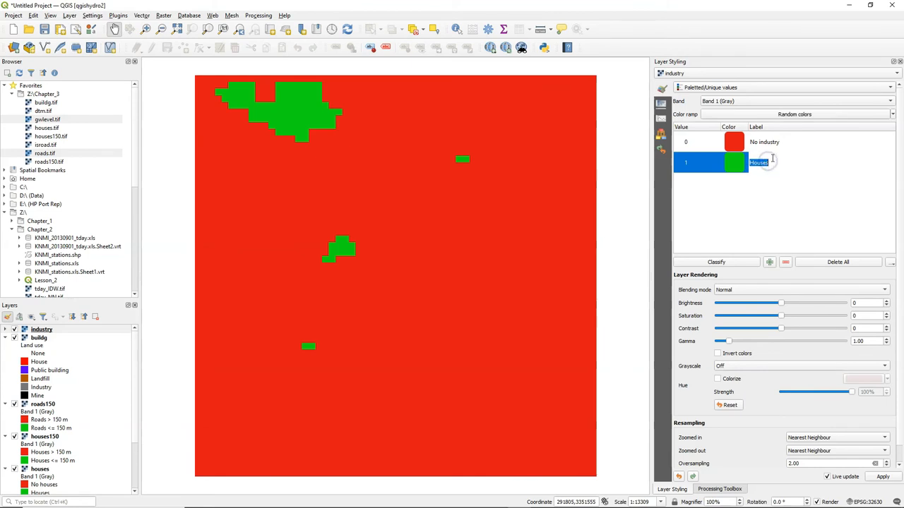
type("Industry")
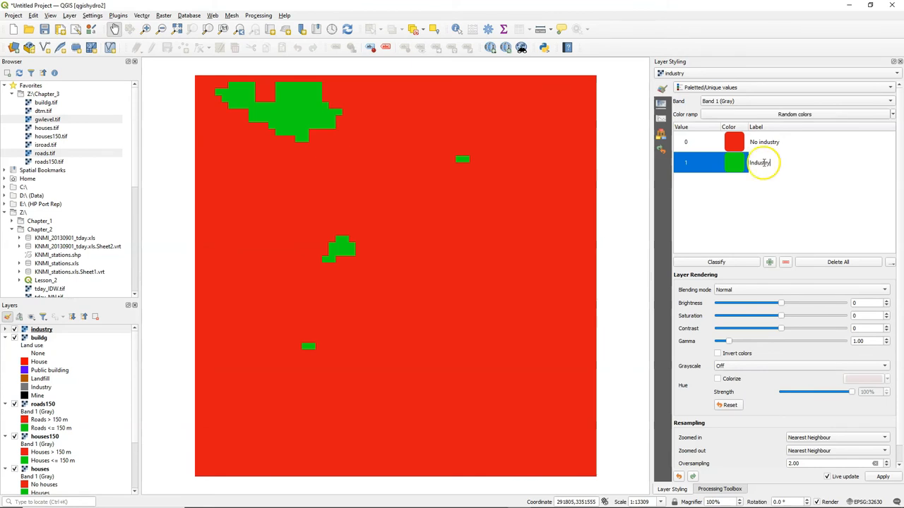